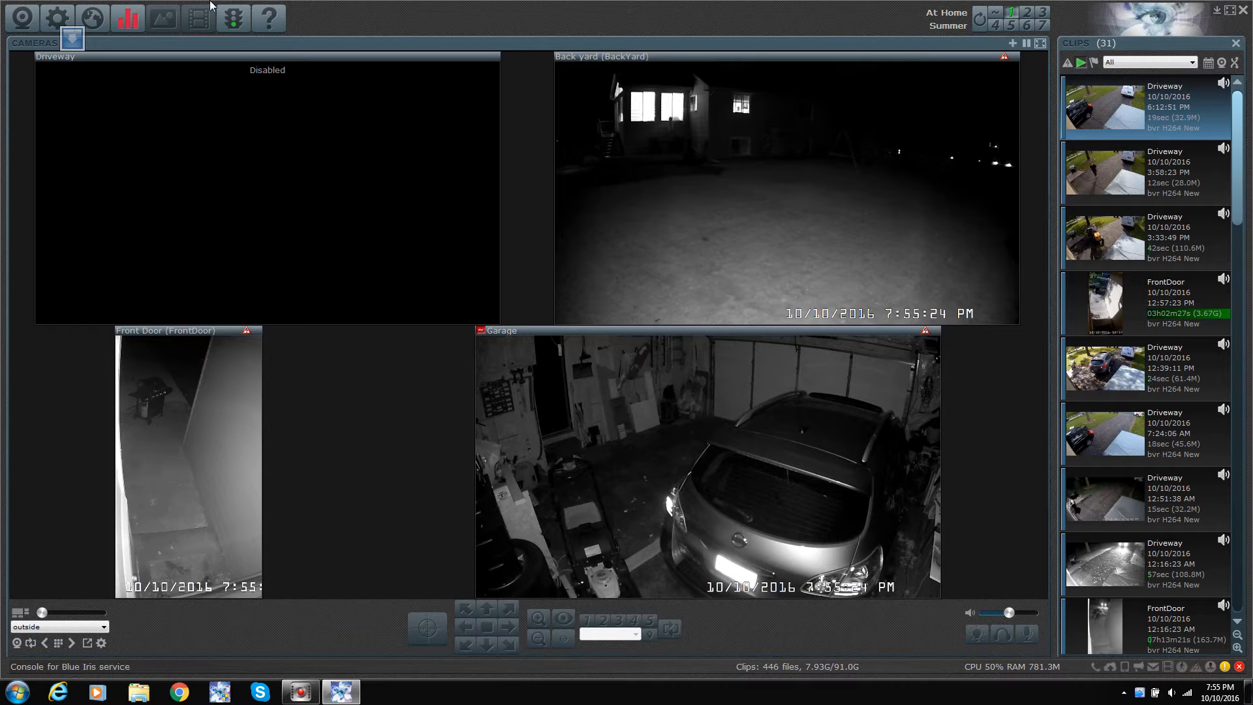
# Start a new camera named My Camera 2 of Network IP type with motion detection
pyautogui.click(1011, 43)
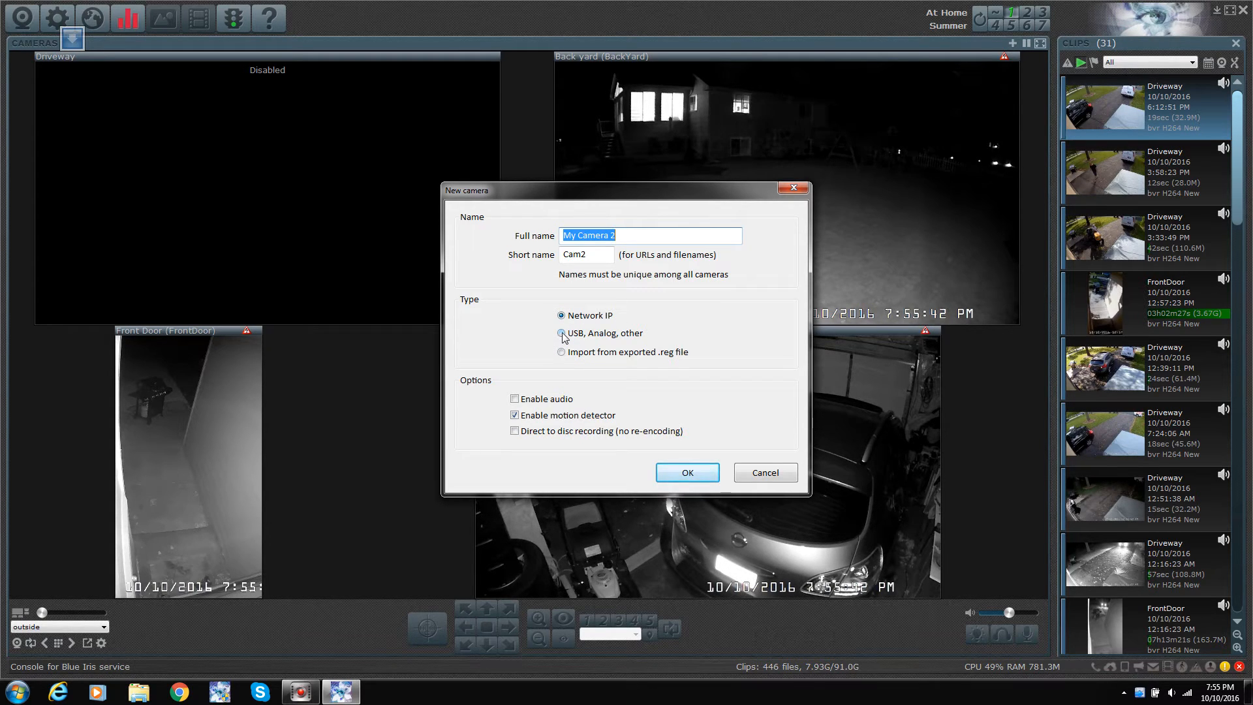
pyautogui.moveTo(638, 341)
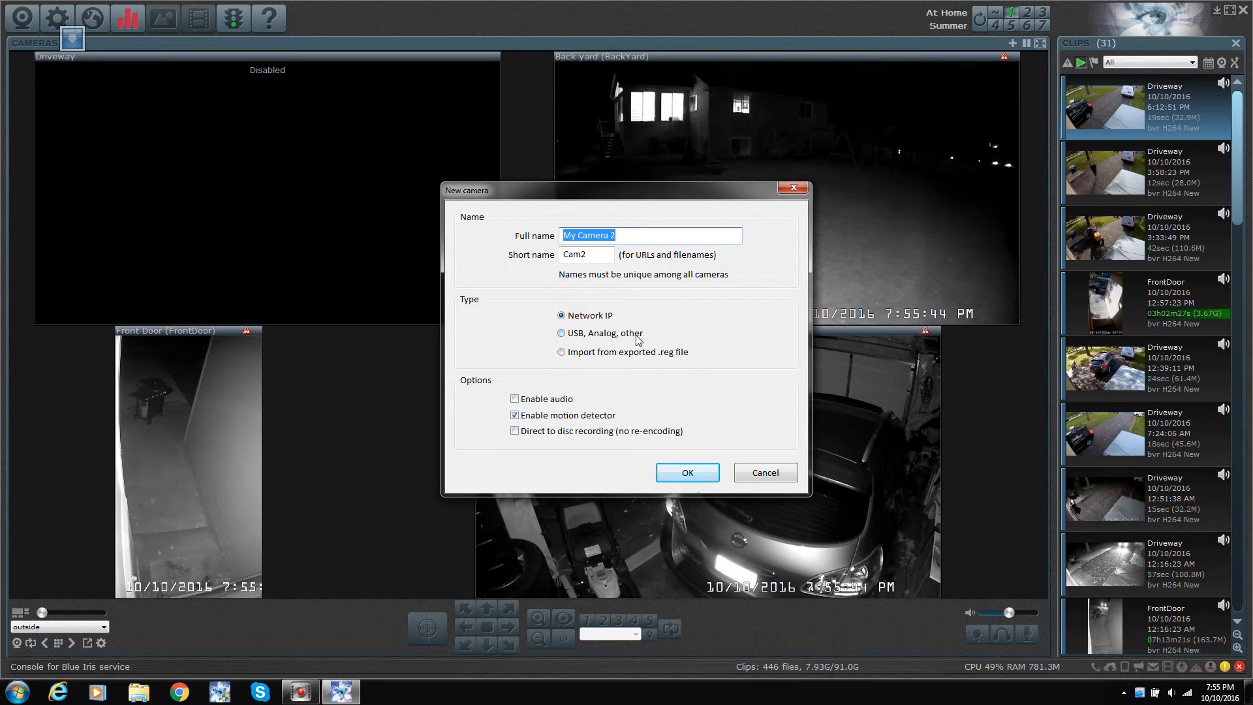
pyautogui.moveTo(561, 333)
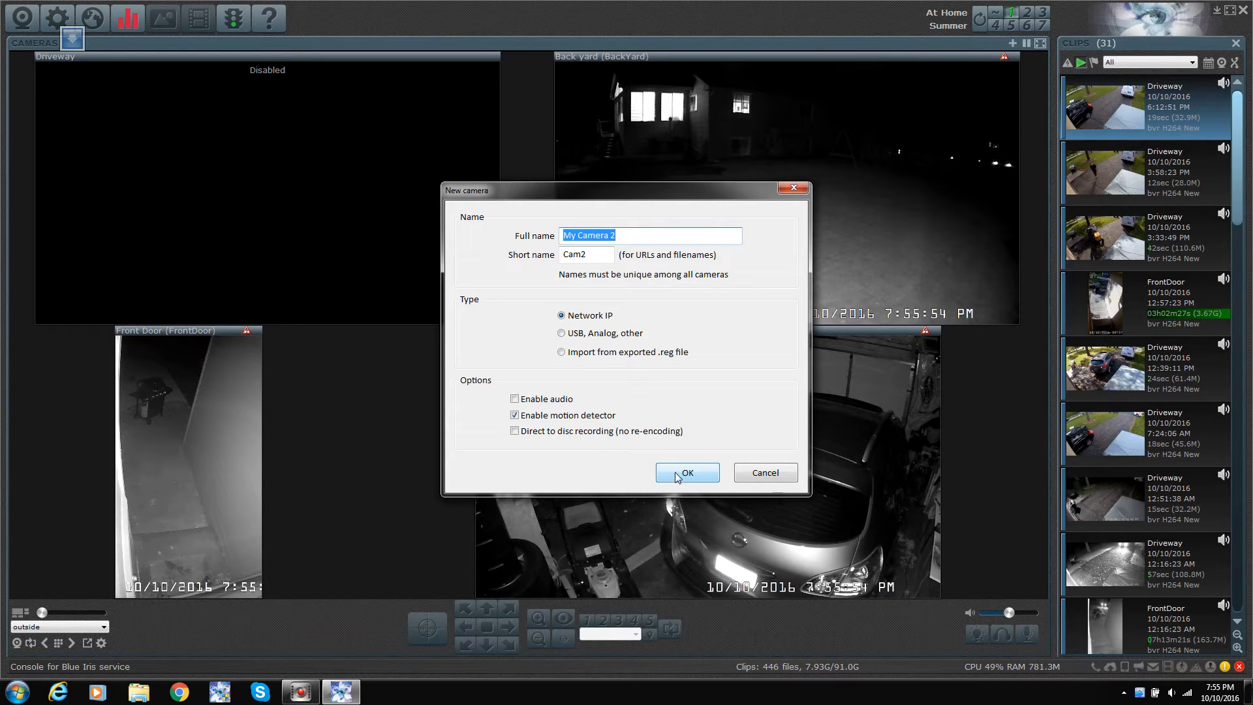
# Confirm the new camera so its Network IP configuration settings appear
pyautogui.click(685, 472)
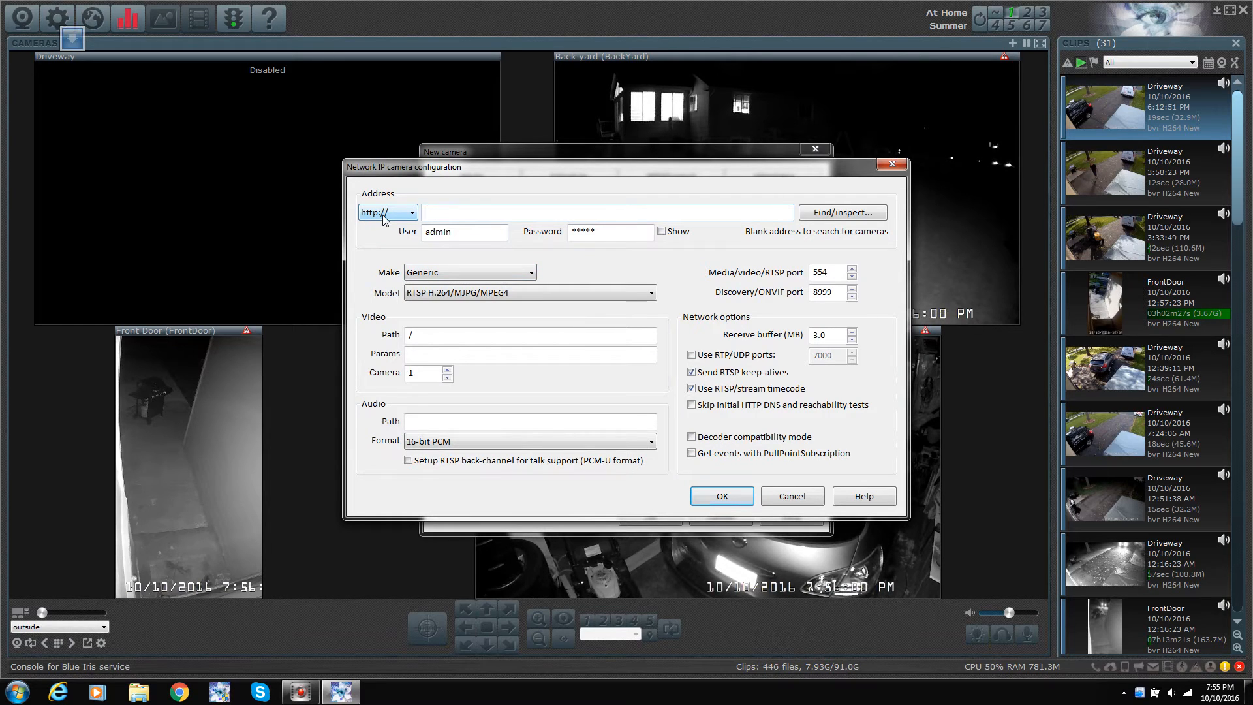
pyautogui.click(606, 211)
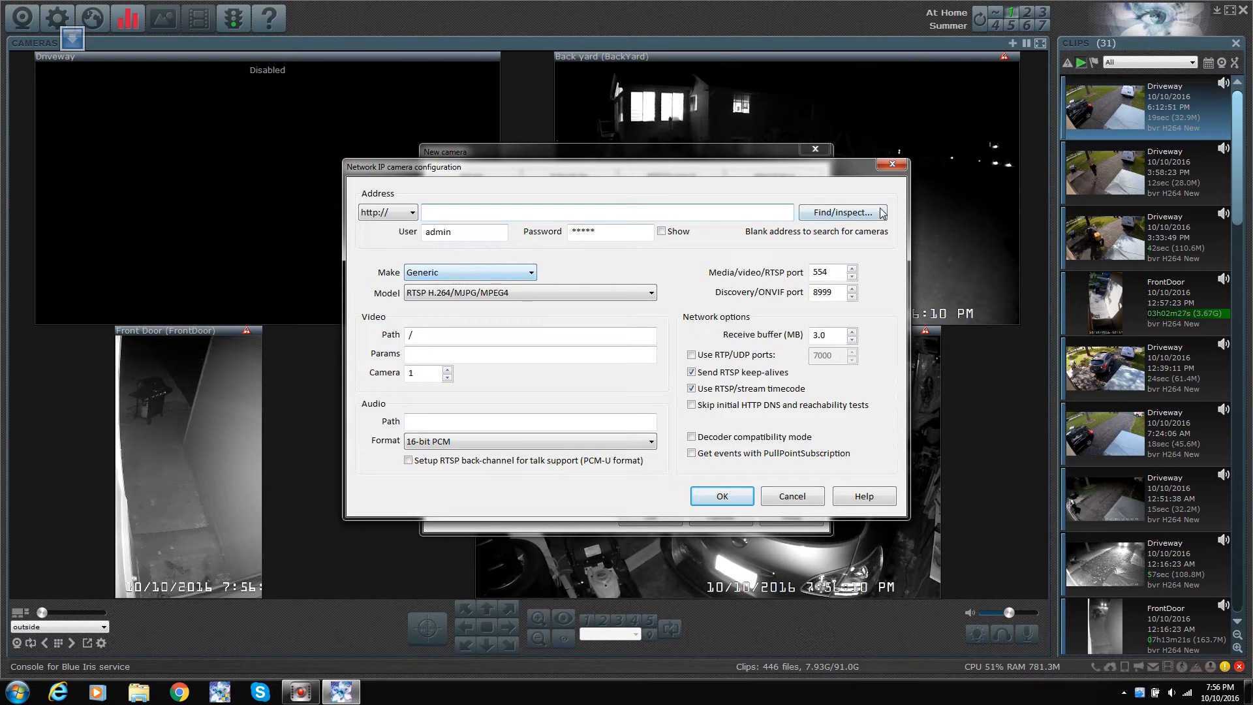
pyautogui.moveTo(416, 237)
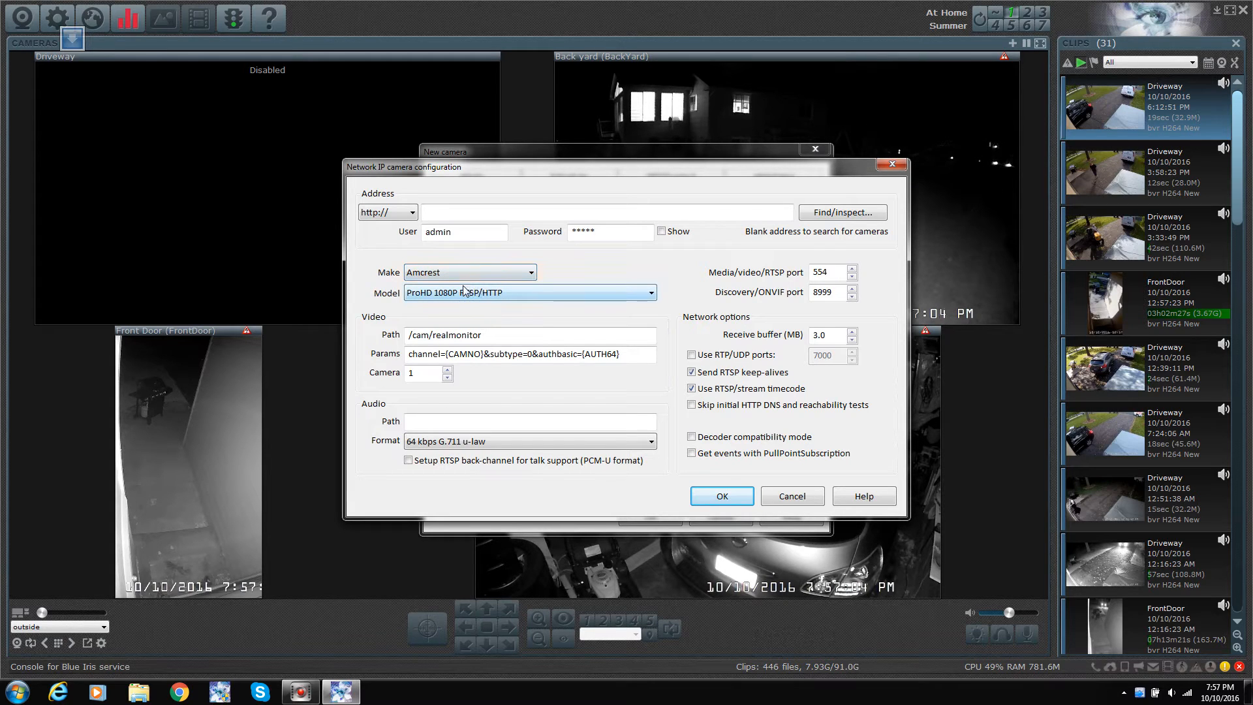
# Set the make to Amcrest with model ProHD 1080P RTSP/HTTP, then reopen the makes list
pyautogui.click(528, 291)
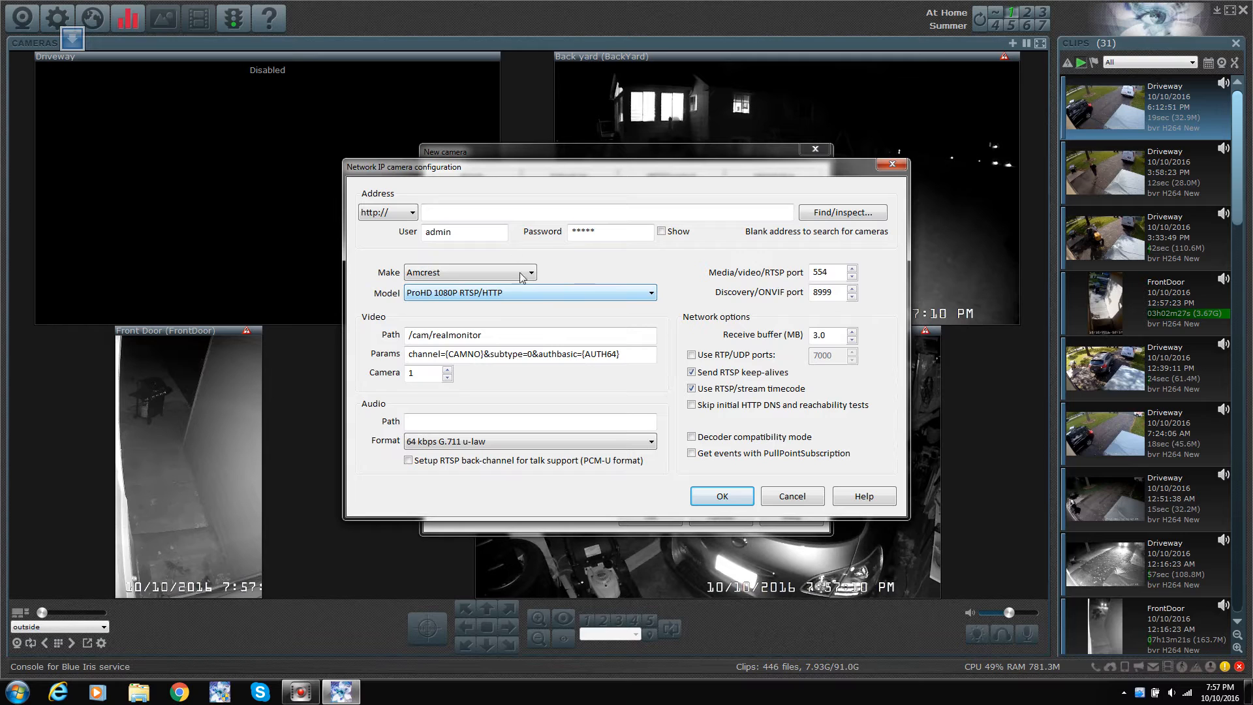
pyautogui.click(530, 272)
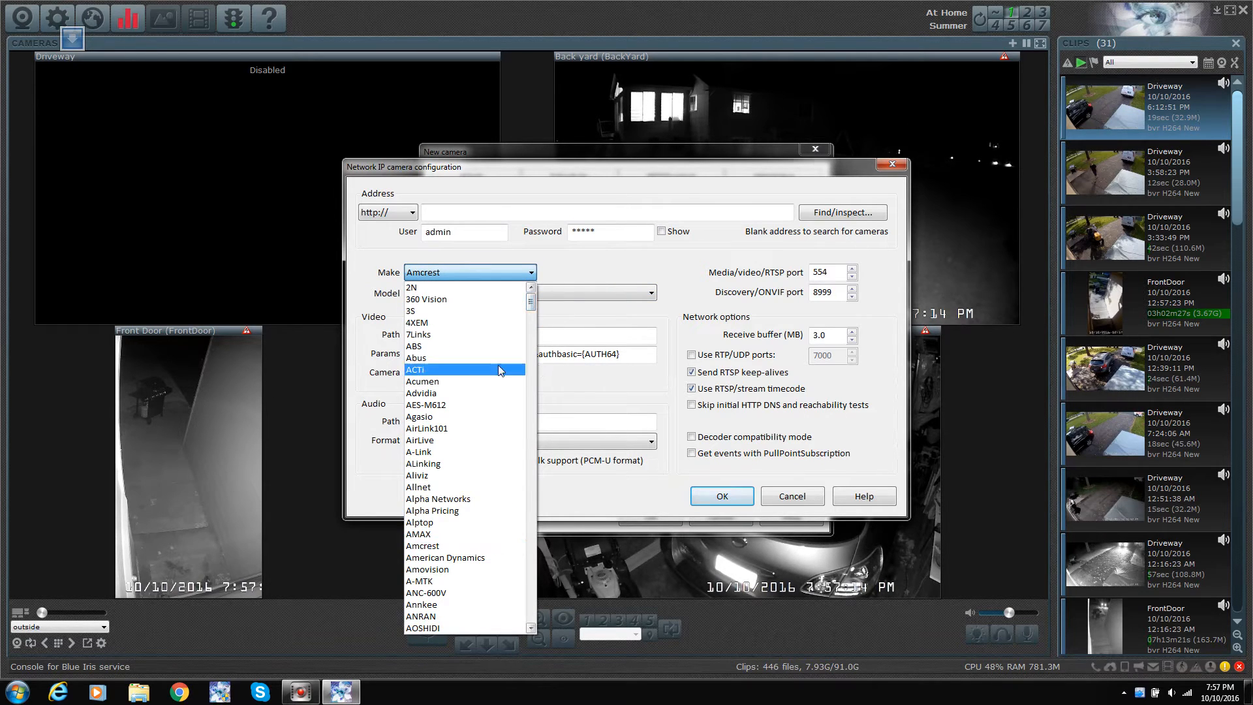
# Switch the make to 2N and scroll the makes list down to its last entry, ZyXEL
pyautogui.click(411, 288)
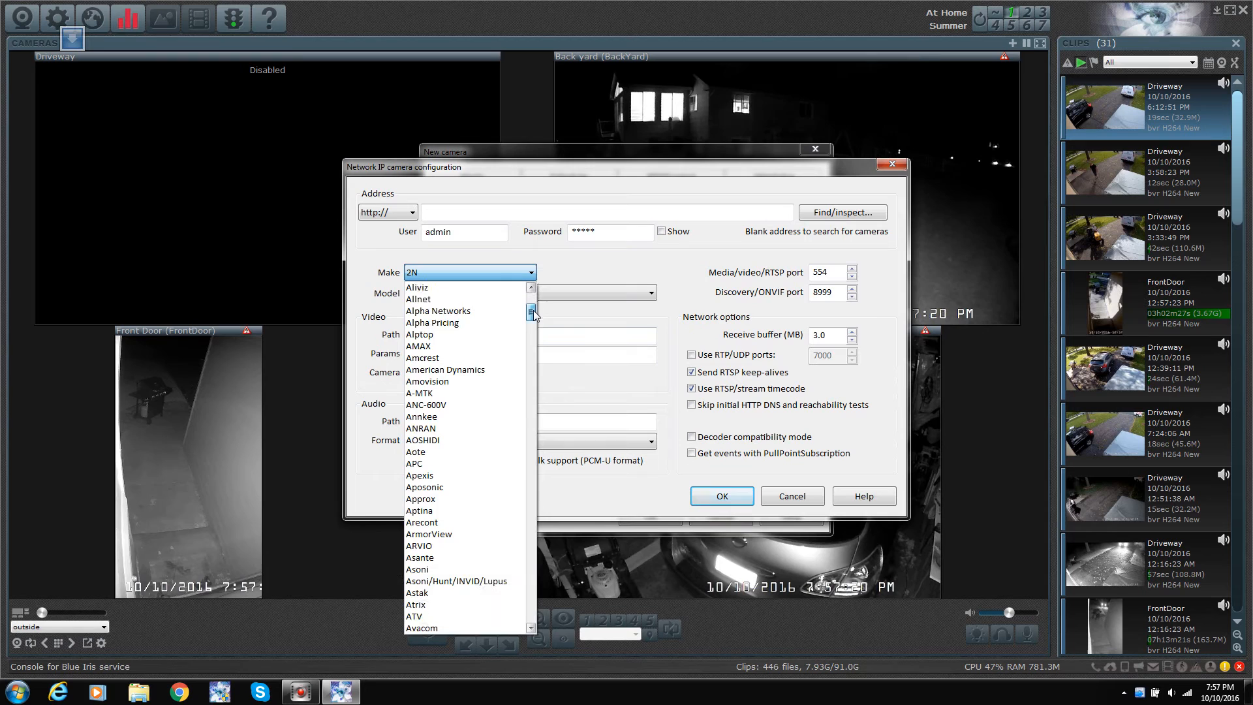
pyautogui.scroll(-3)
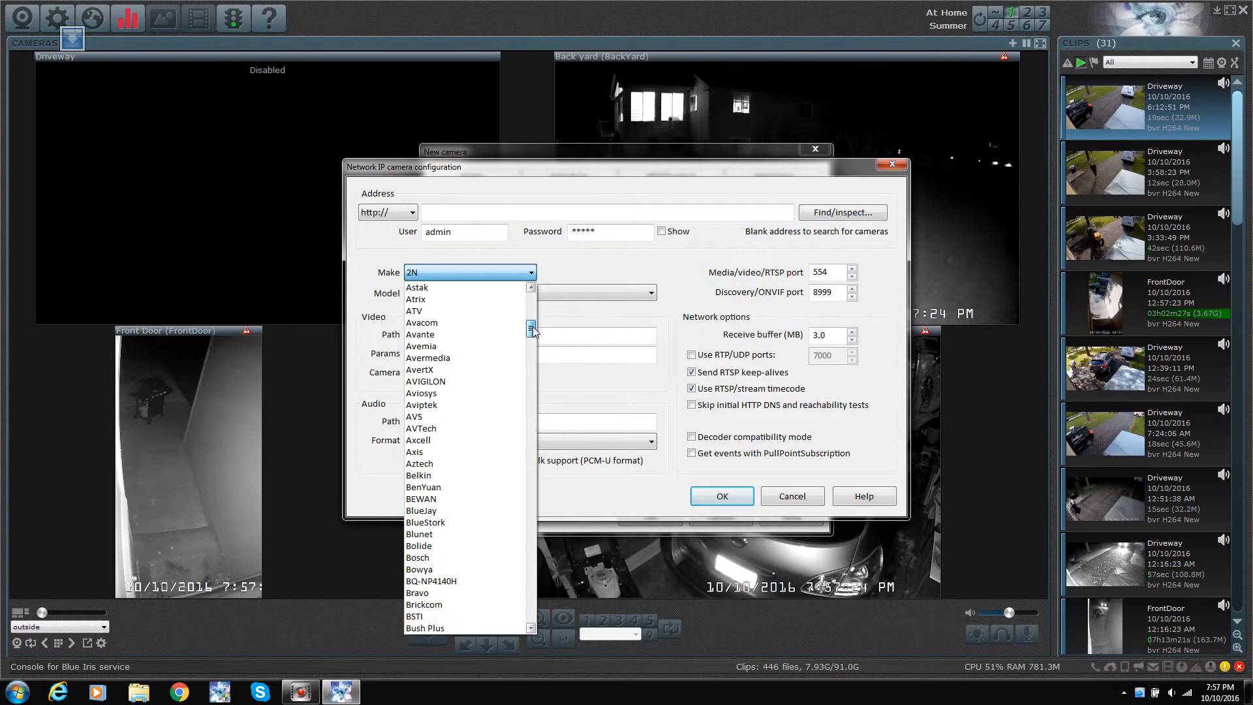
pyautogui.scroll(-3)
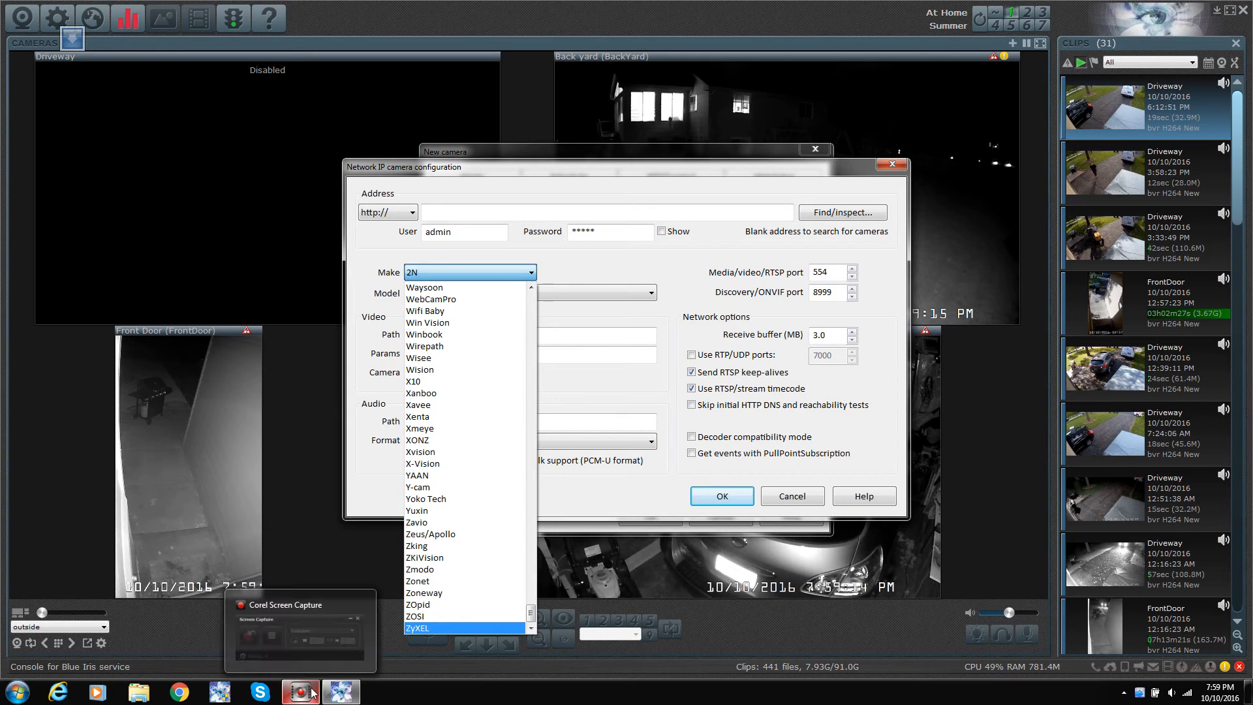
pyautogui.moveTo(990, 671)
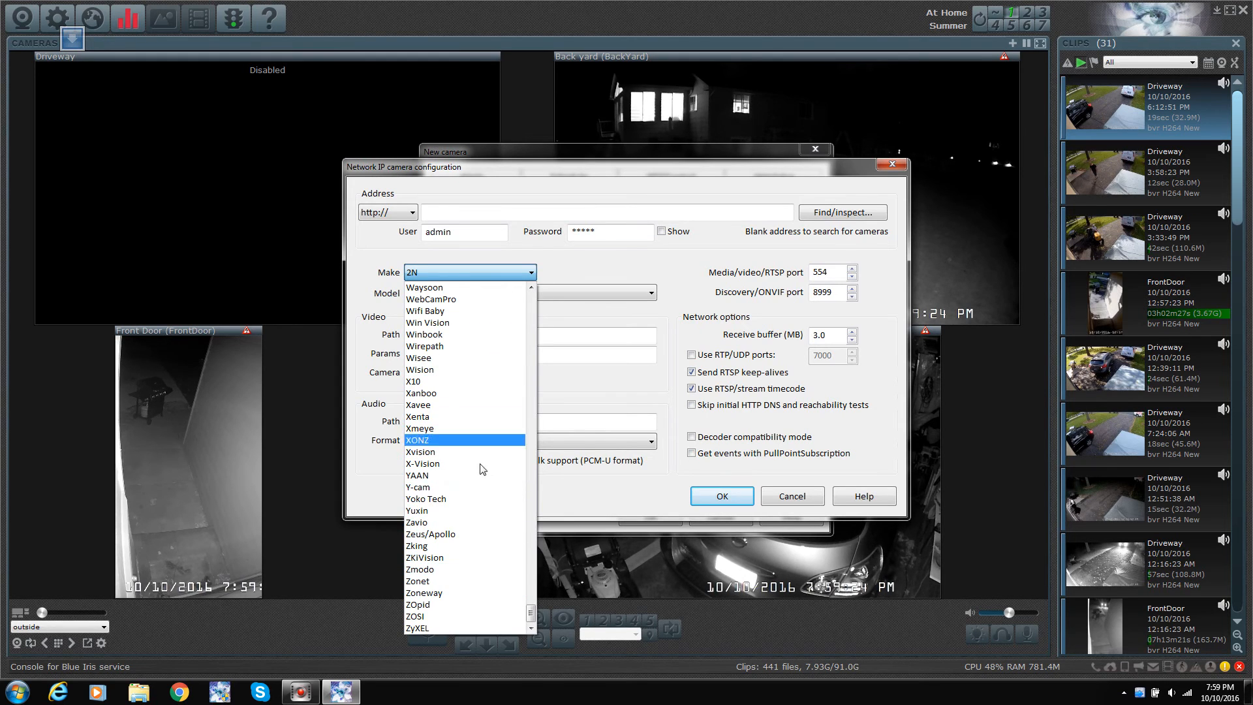
# Choose 2N as the make, filling model Helios H.264 RTSP and path /h264_stream
pyautogui.click(531, 619)
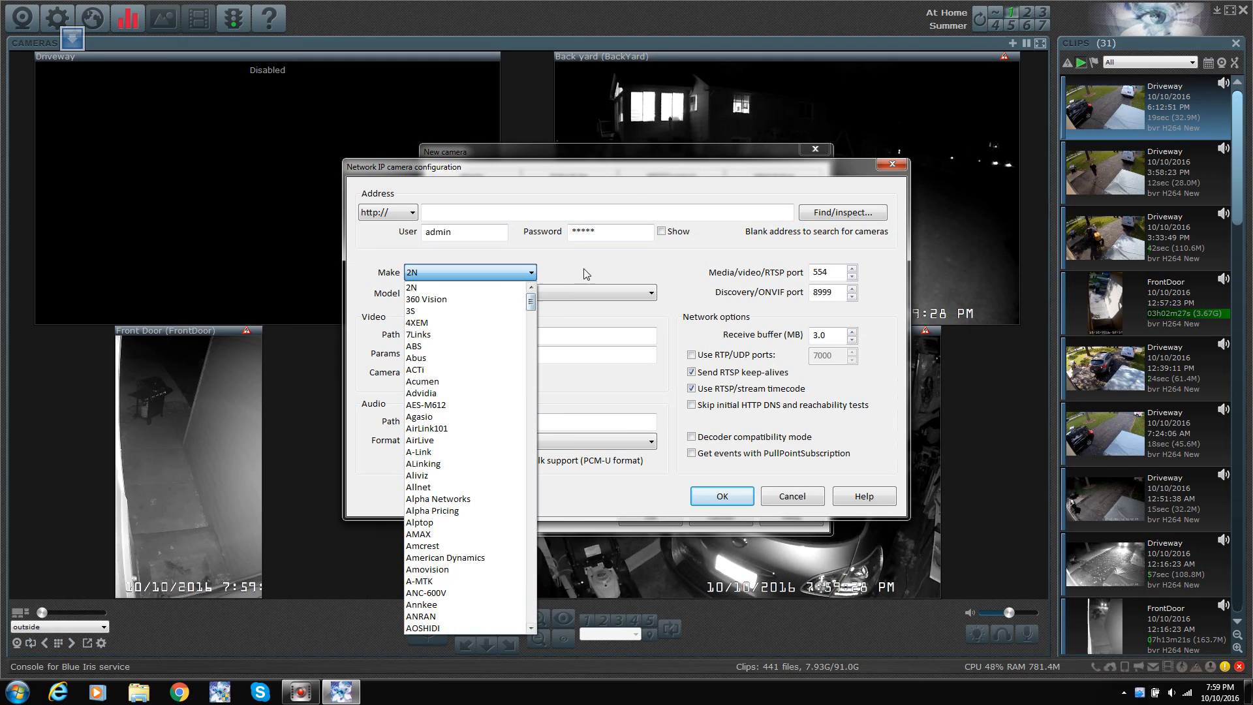
pyautogui.click(410, 287)
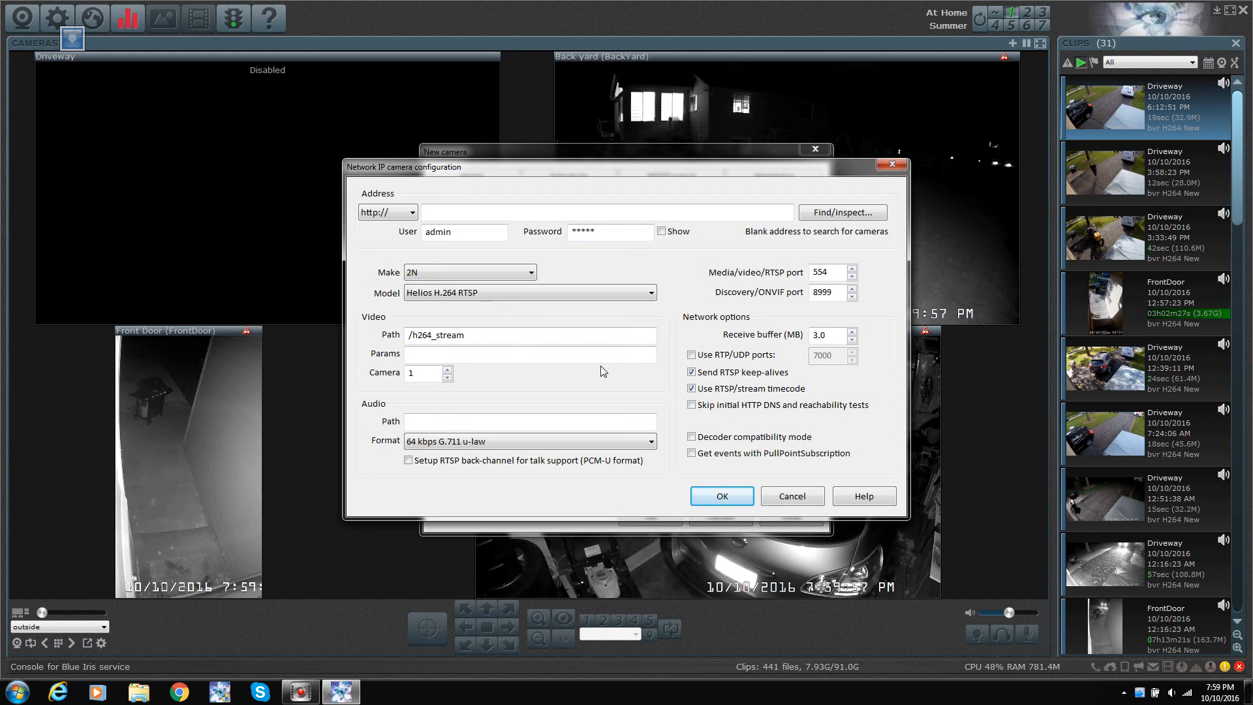
pyautogui.moveTo(570, 251)
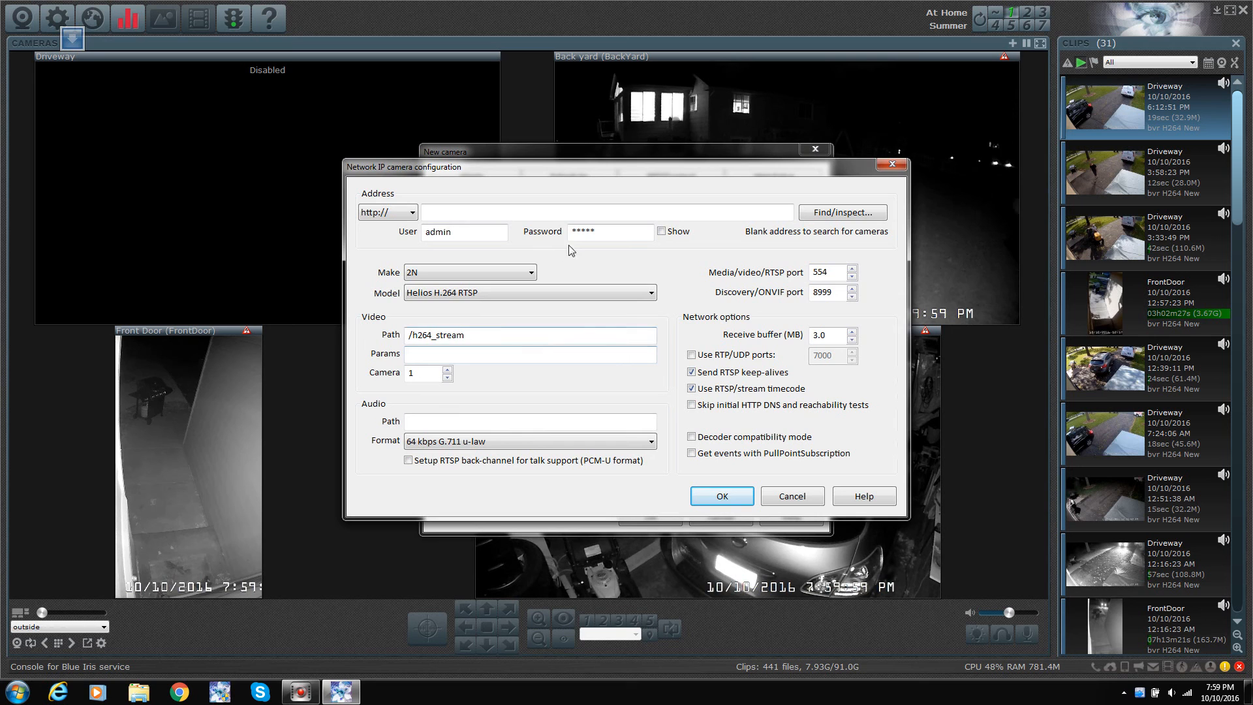